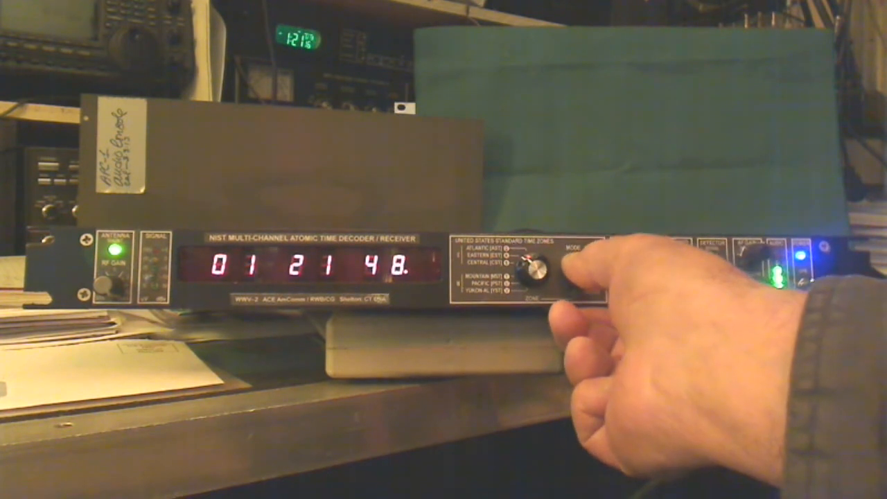
left_click(533, 270)
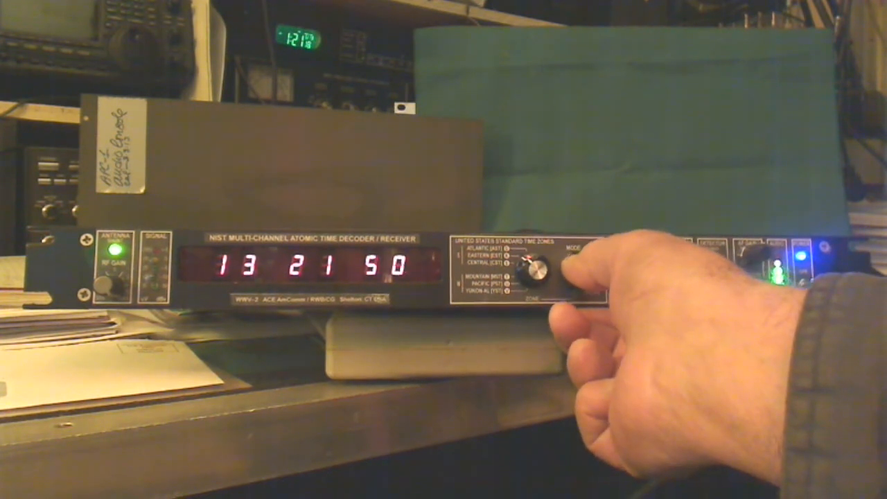